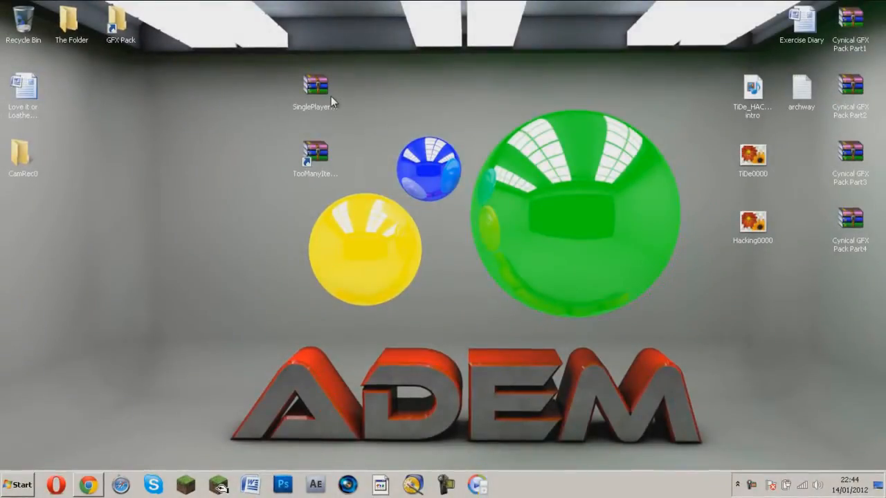
mouse_move(100, 454)
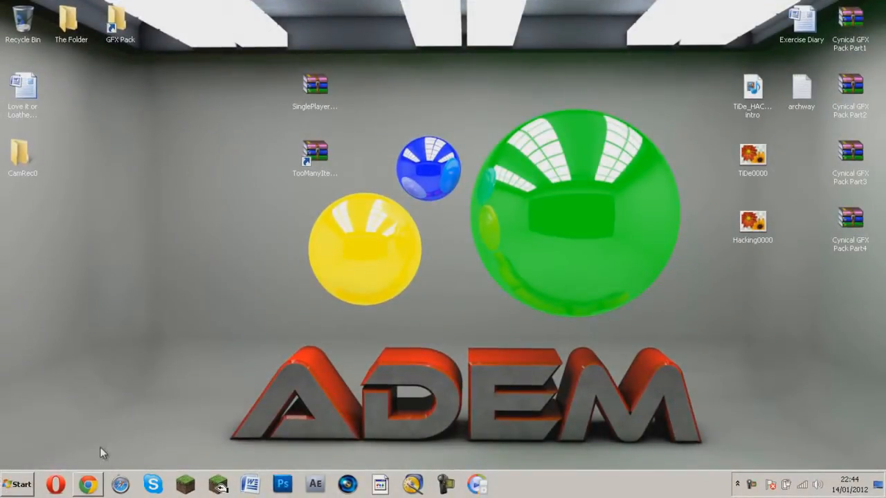
mouse_move(346, 69)
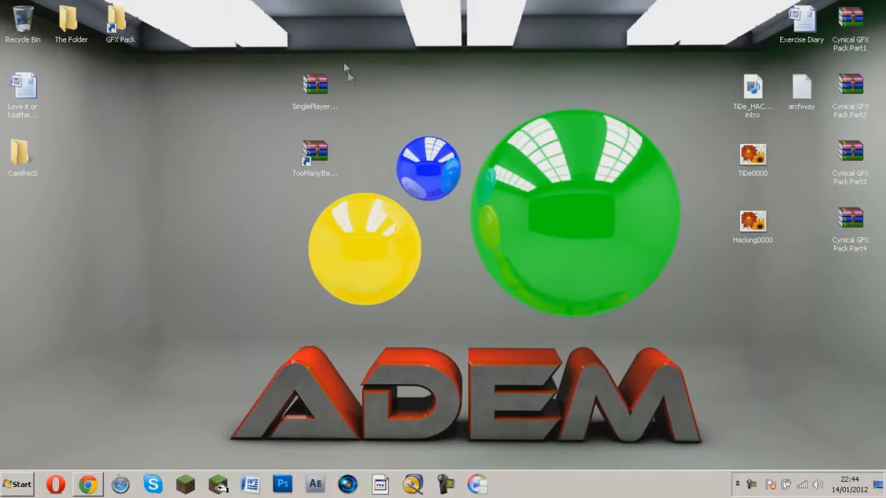
- Reach .minecraft\bin through the %appdata% search and open minecraft.jar in WinRAR
click(17, 485)
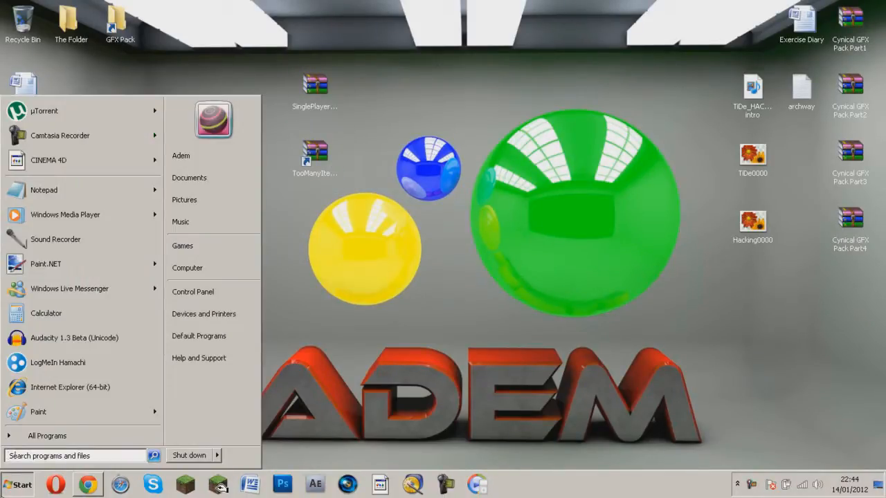
text(%appdaat)
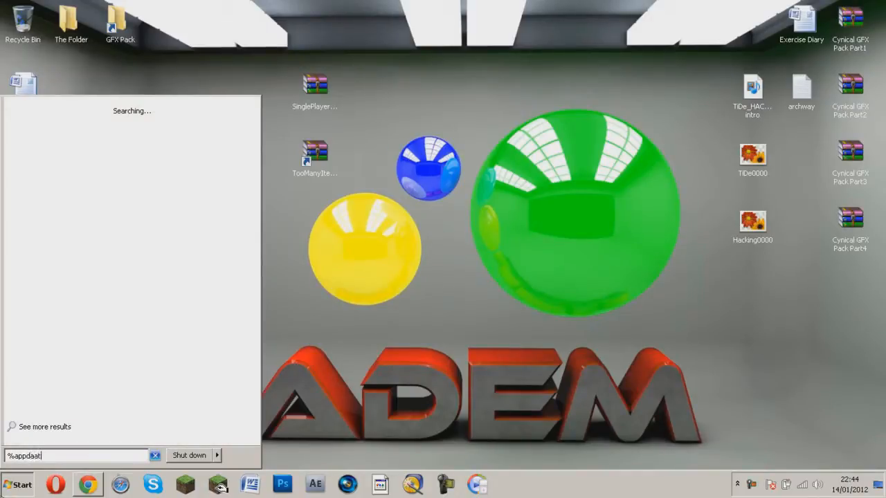
key(backspace)
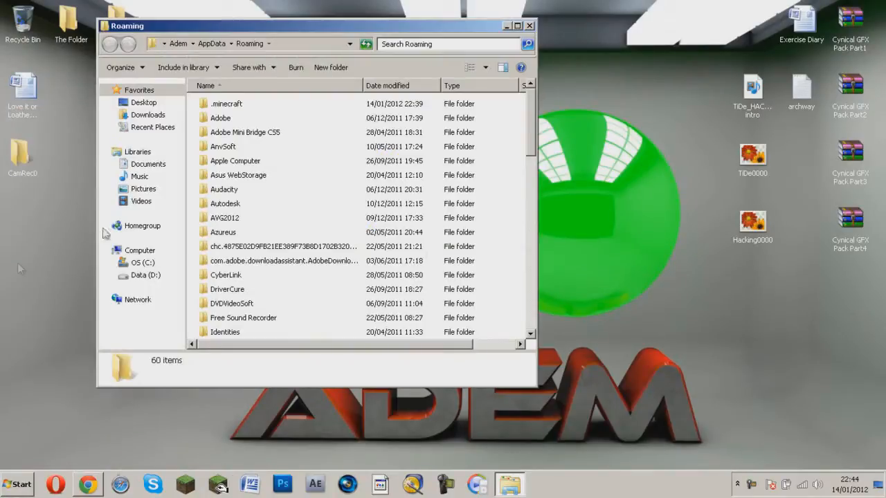
double_click(227, 102)
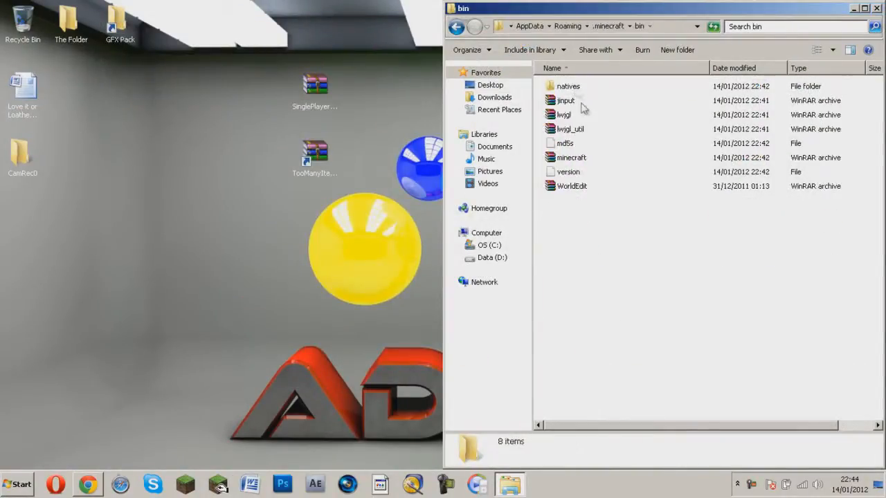
key(Delete)
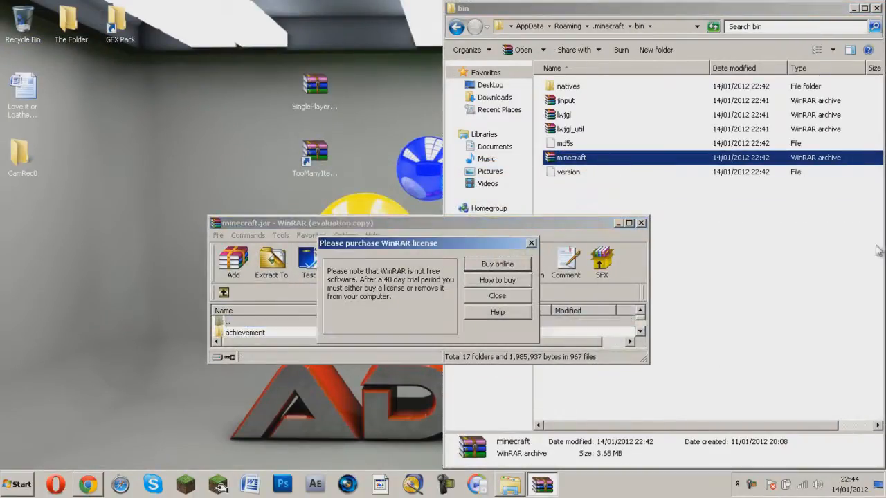
- Dismiss the license reminder and delete META-INF from minecraft.jar, confirming with Yes
click(497, 297)
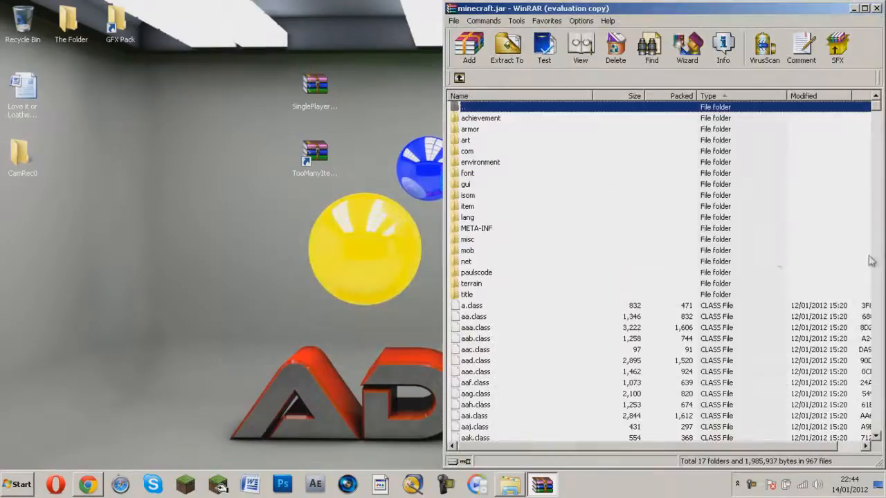
mouse_move(571, 169)
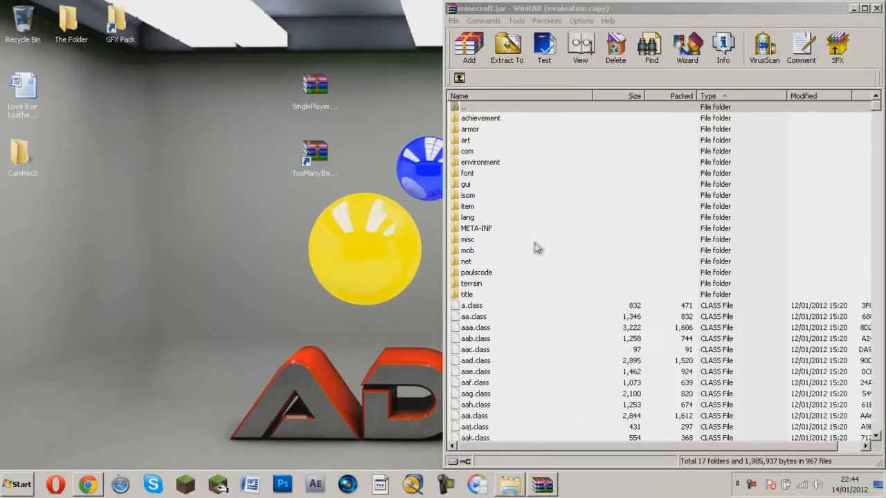
click(477, 227)
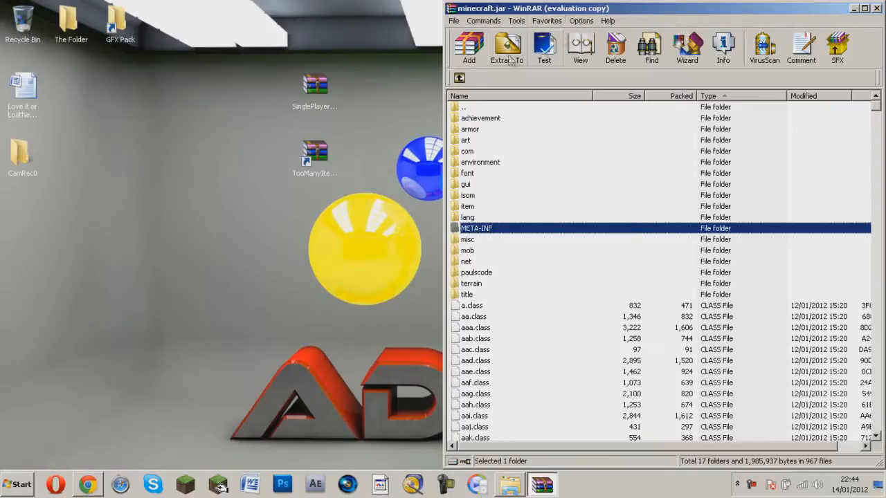
click(615, 48)
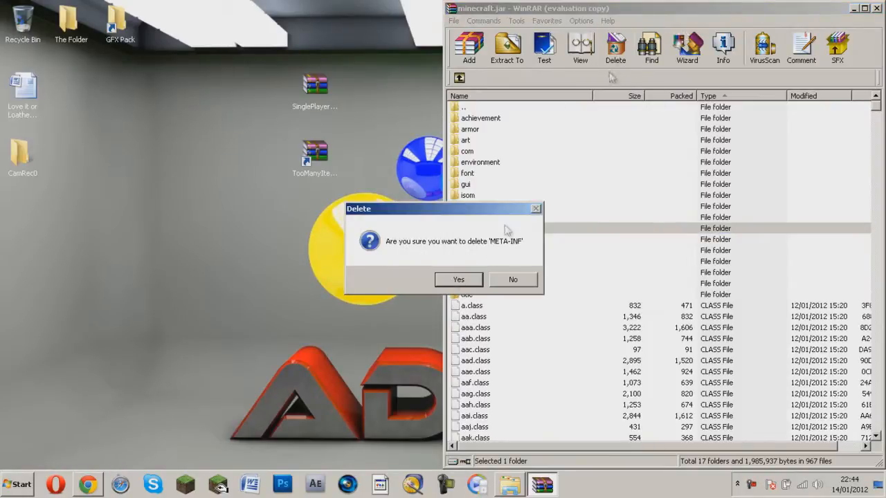
click(458, 280)
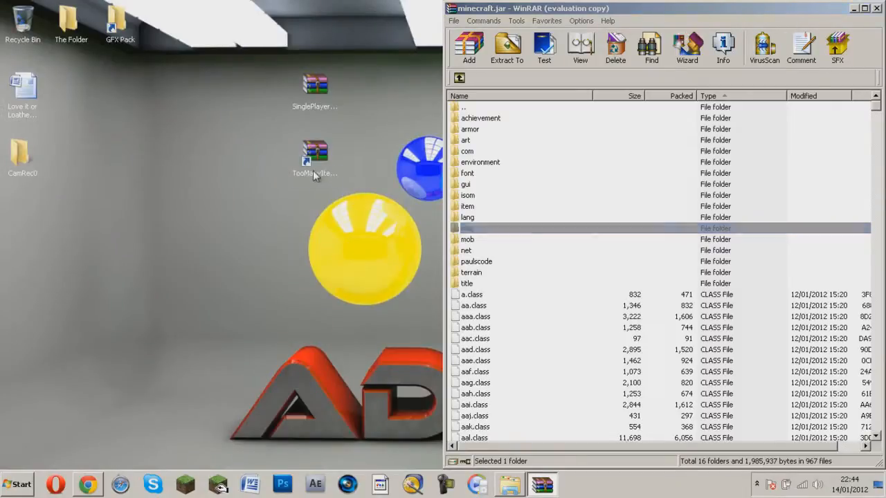
- Copy the TooManyItems classes into minecraft.jar and delete readme.txt from the SinglePlayerCommands zip
double_click(316, 153)
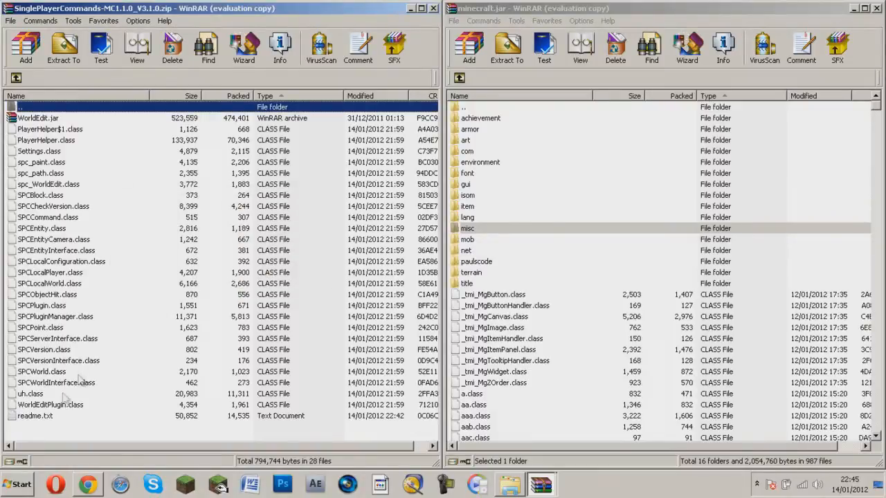
click(172, 47)
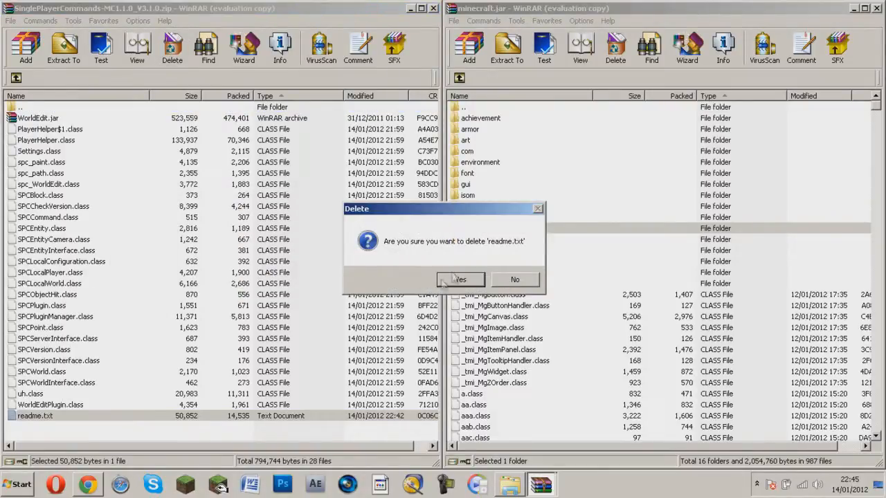
click(459, 279)
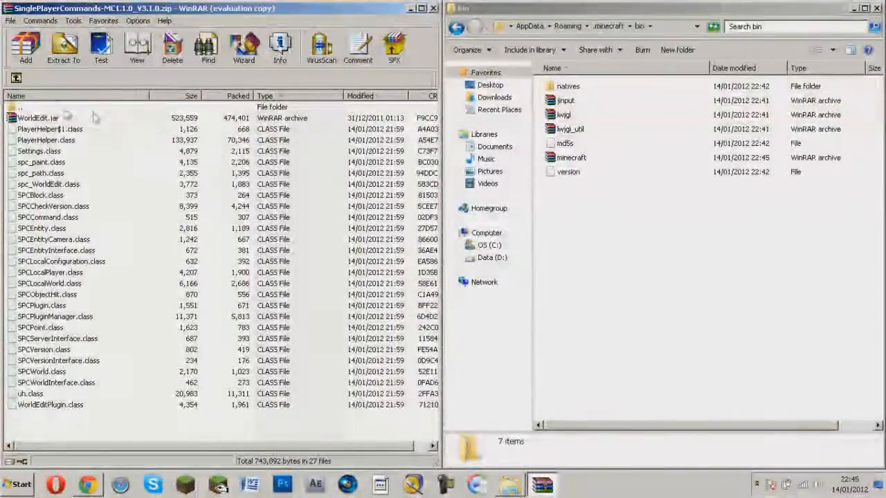
- Finish placing the mod files, close the archives and run Minecraft 1.1 to its title menu
click(571, 186)
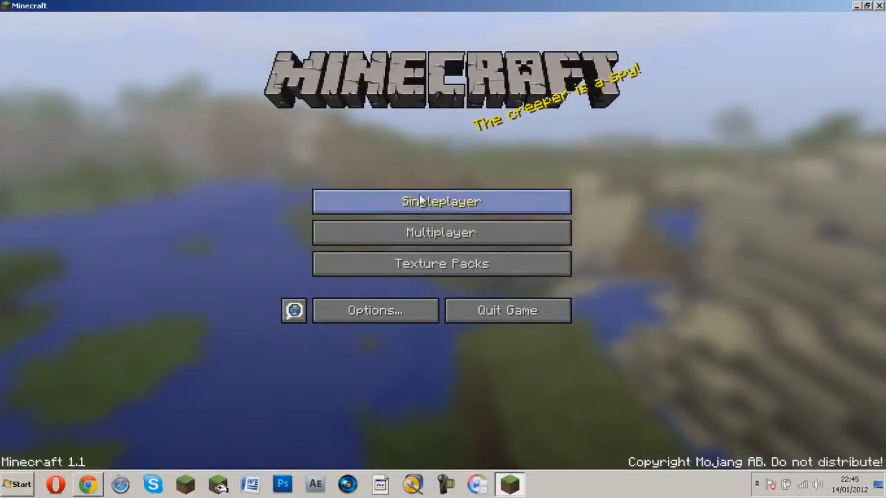
- Load a singleplayer world and bring up the TooManyItems panel with the inventory cleared
click(441, 202)
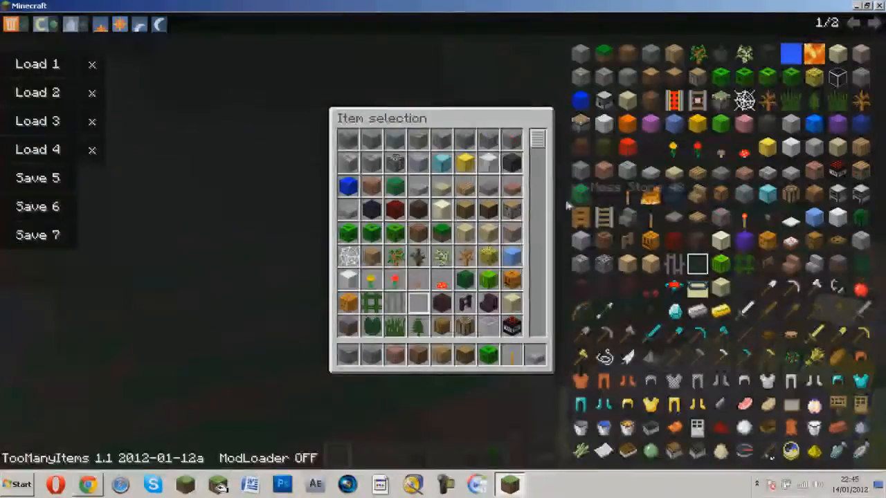
mouse_move(831, 159)
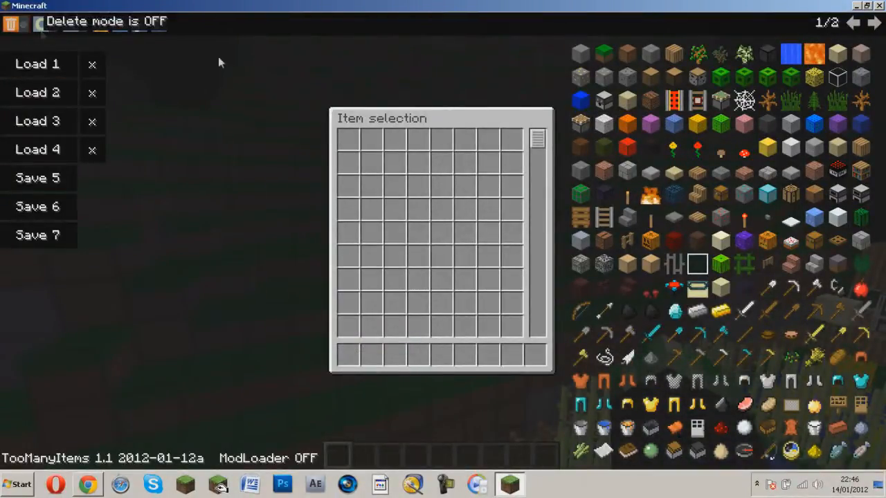
- Toggle TooManyItems delete mode, switch the time between noon and sunset, and settle on noon
click(13, 23)
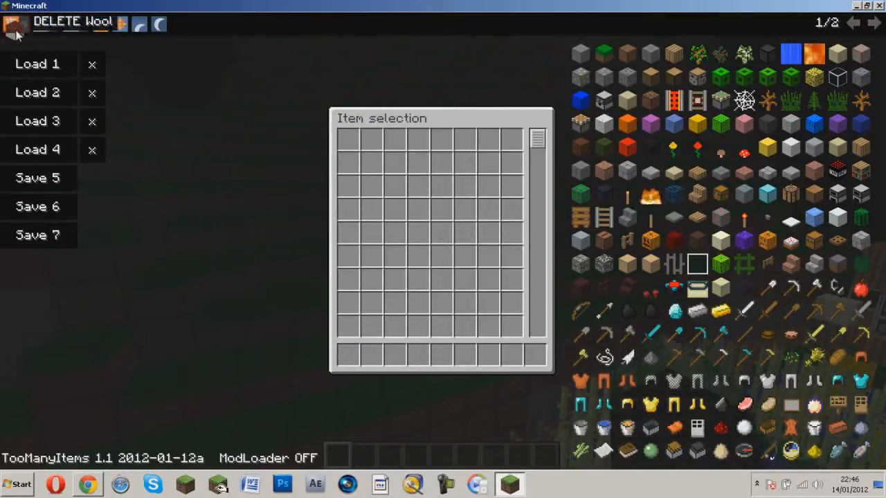
click(11, 23)
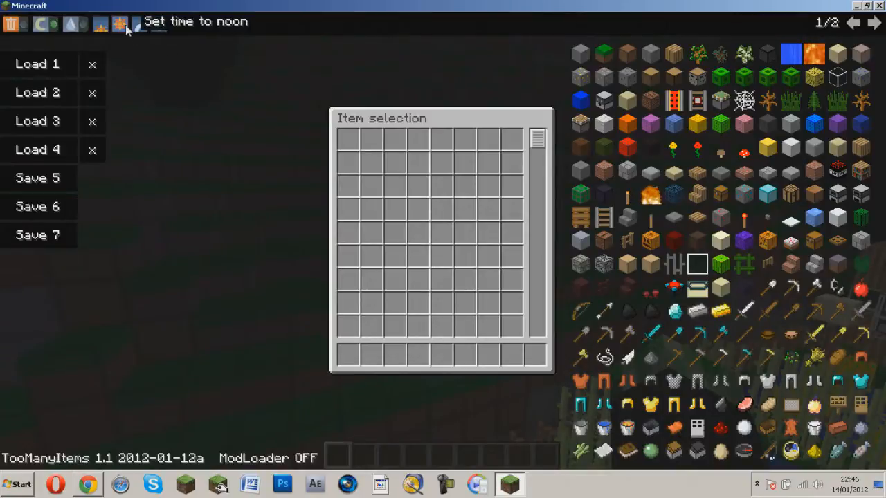
click(139, 22)
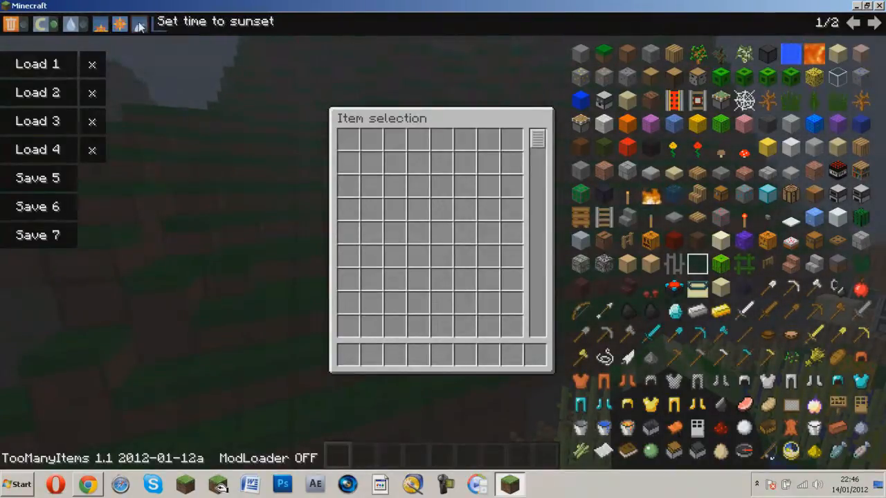
click(100, 22)
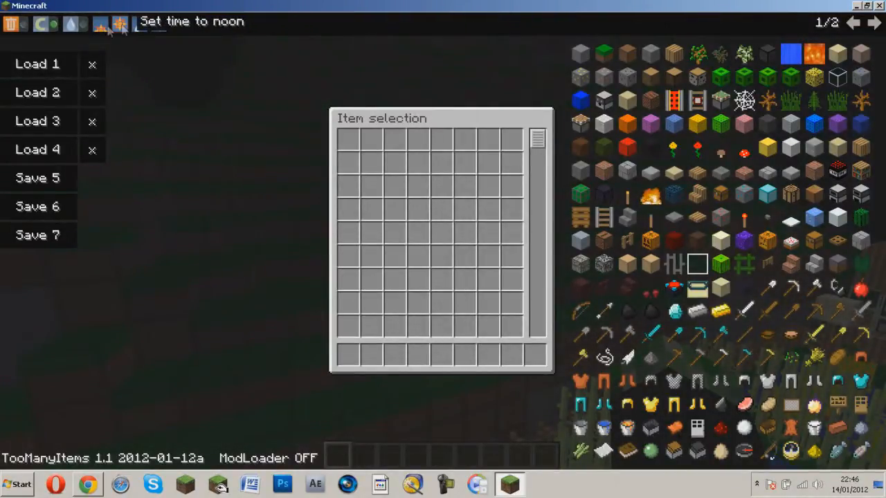
click(75, 22)
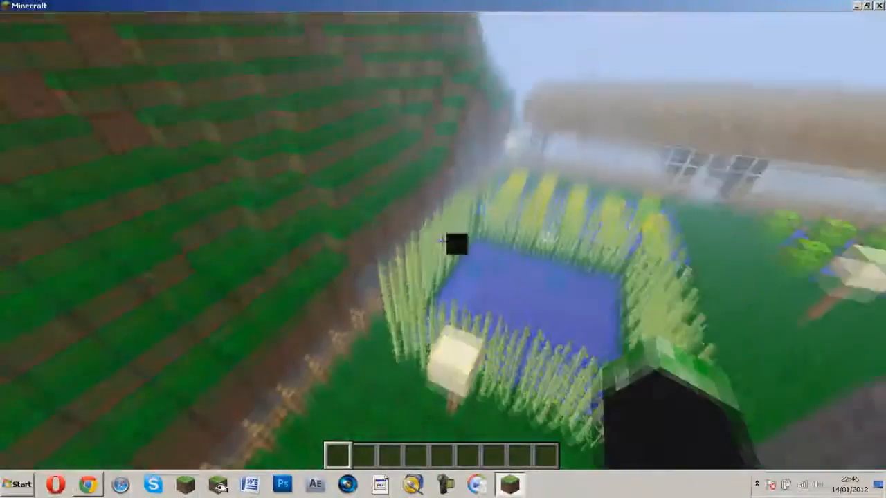
- Toggle /fly on and off with Single Player Commands, resuming play via Back to Game each time
key(Escape)
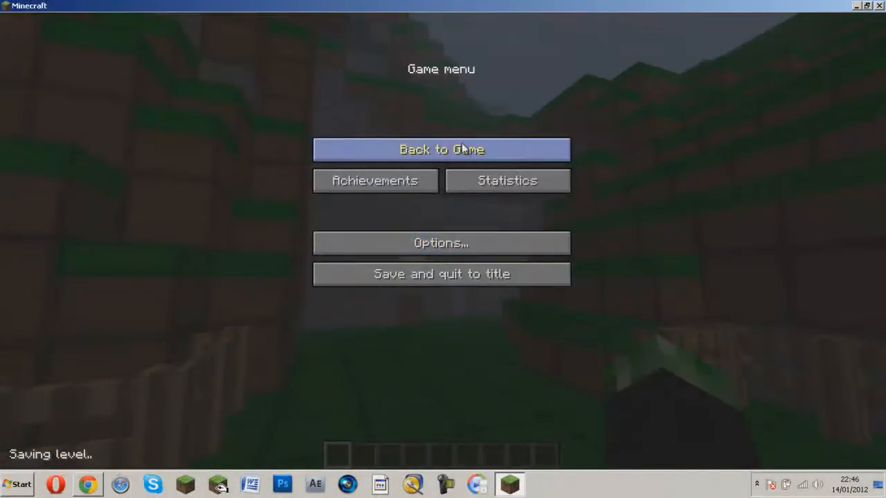
click(442, 149)
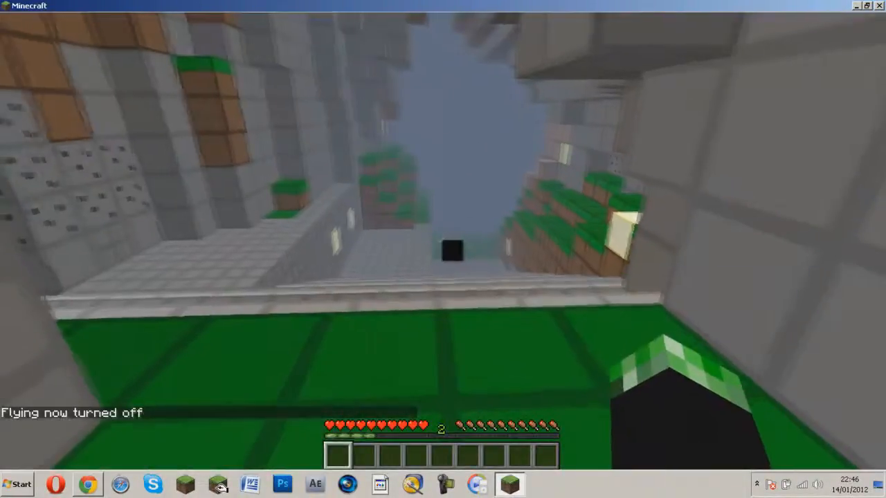
key(Escape)
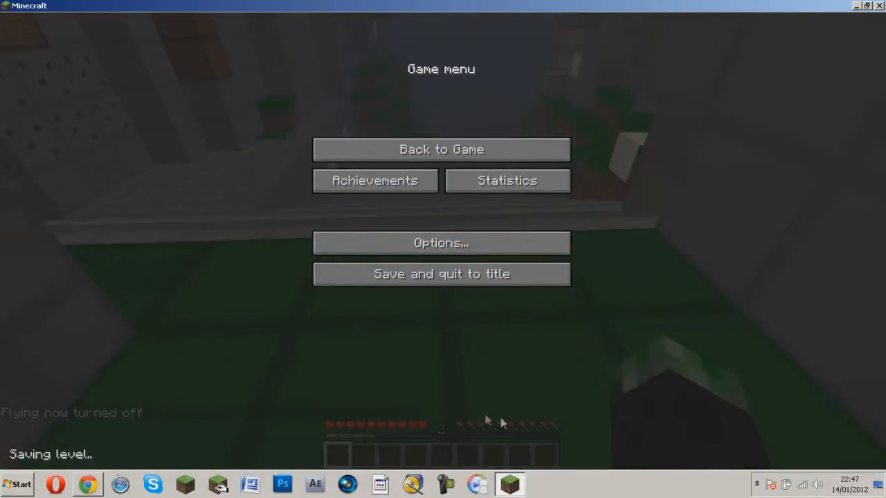
click(440, 150)
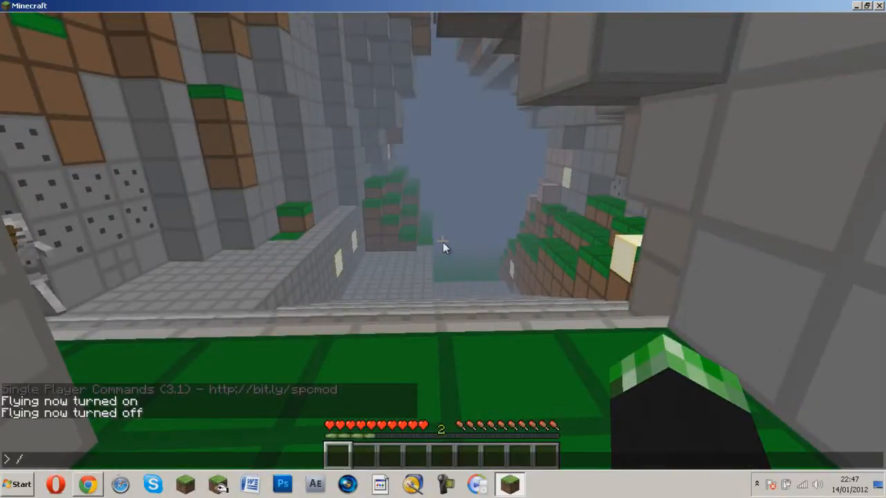
- Run /hunger disable and try /invincible in chat, then hold a diamond sword
text(hunger d)
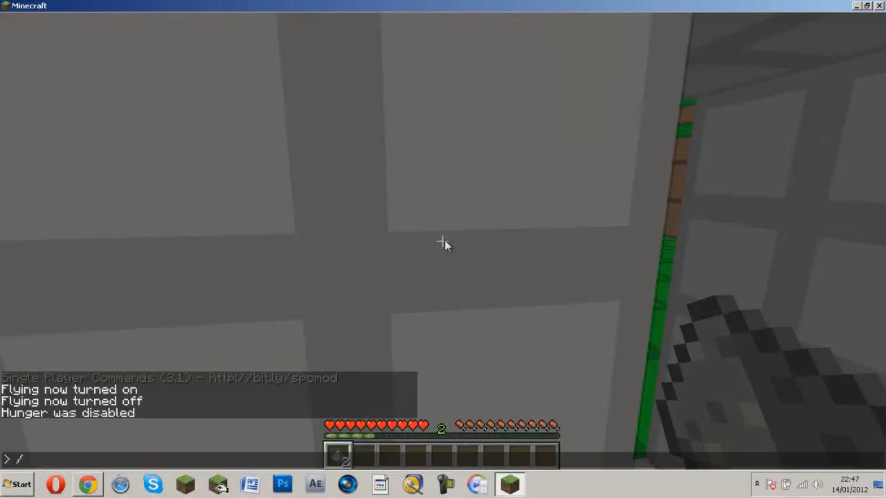
text(invincib)
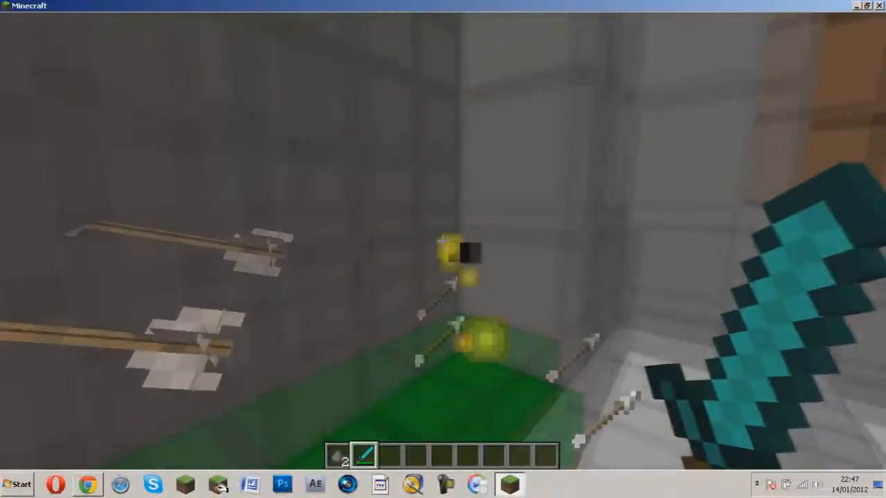
mouse_move(443, 250)
text(/xp a)
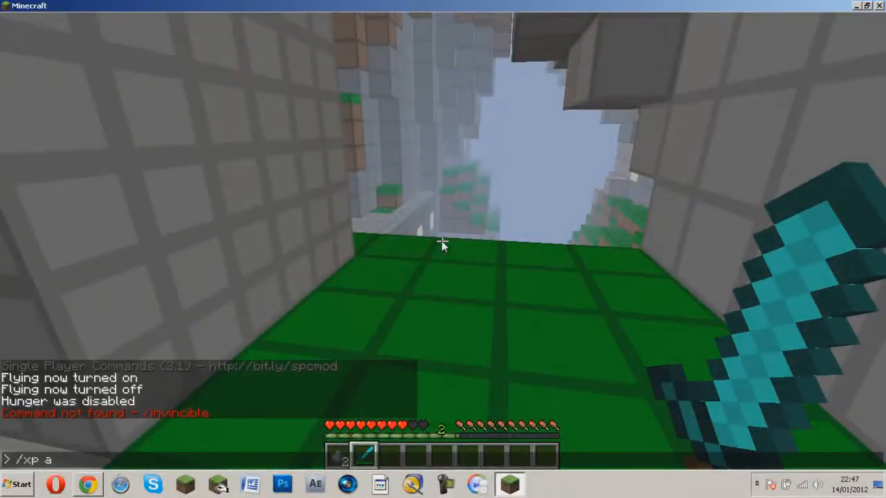
- Run /xp add to reach level 1160, list enchantment ids with /enchant, and check the sword in the inventory
text(dd 21)
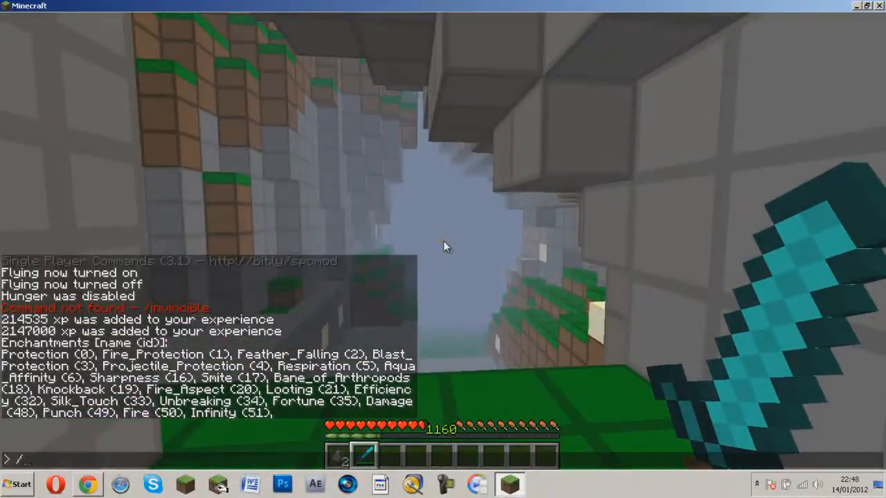
text(/enchant)
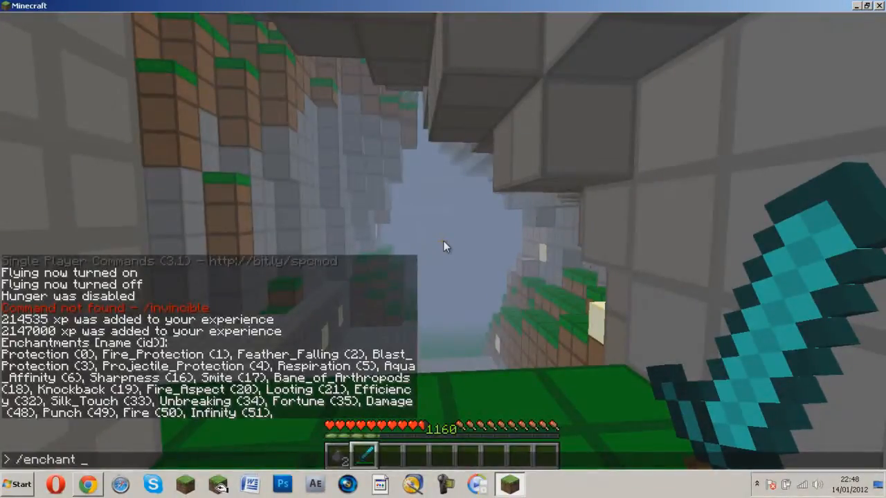
text(21)
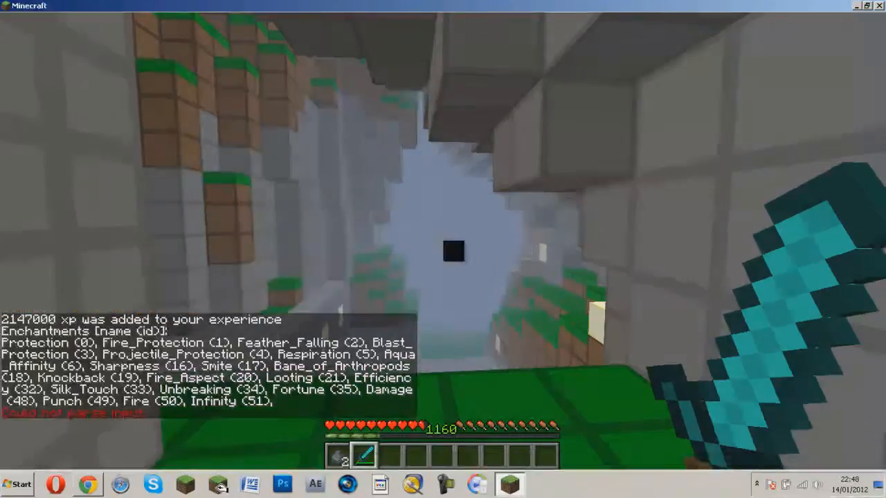
key(e)
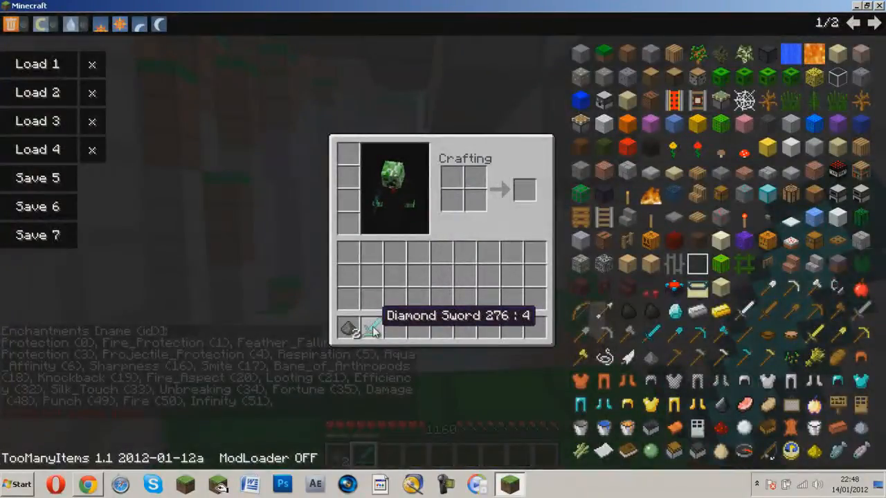
key(Escape)
text(/)
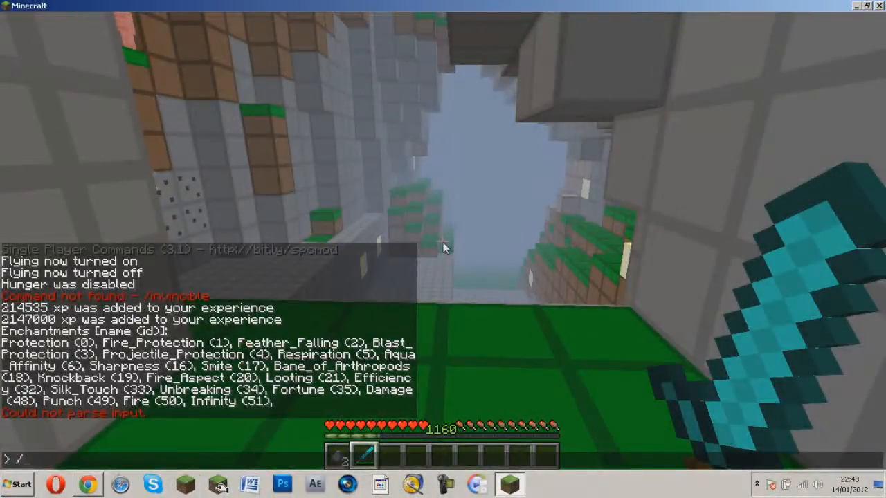
- Run /enchant add 21 100 to put Looting level 100 on the diamond sword
text(enchant)
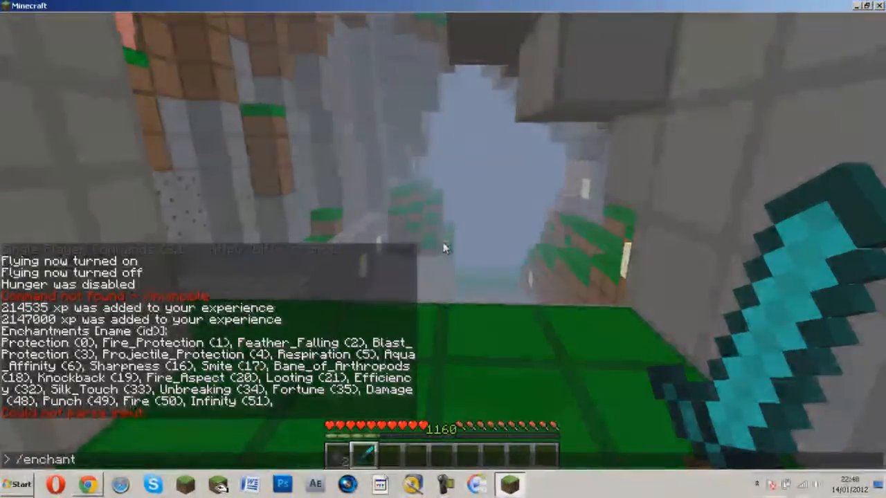
key(Backspace)
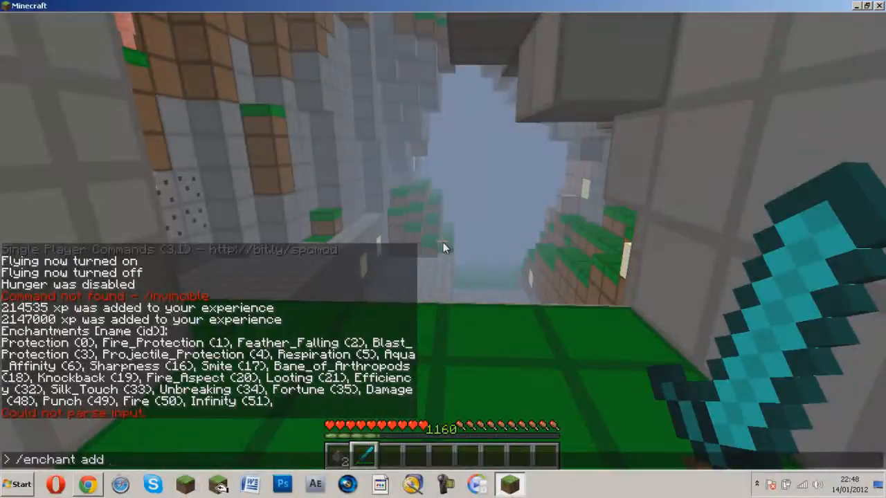
text(21)
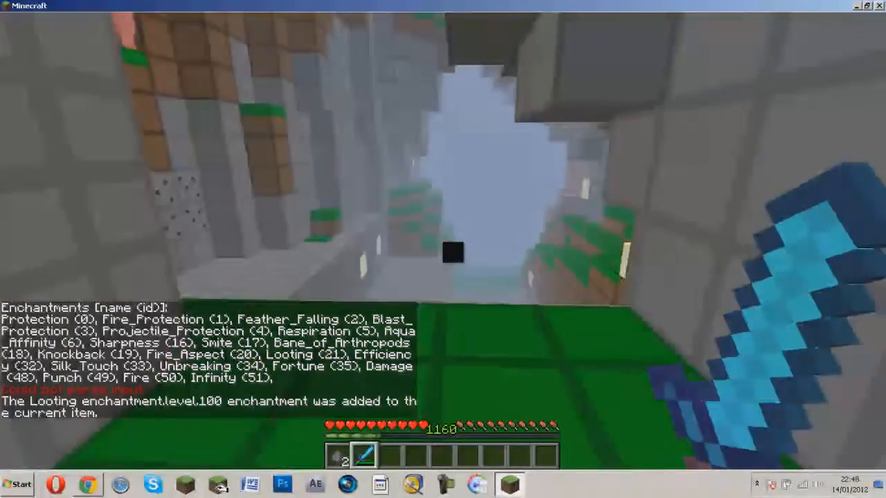
key(e)
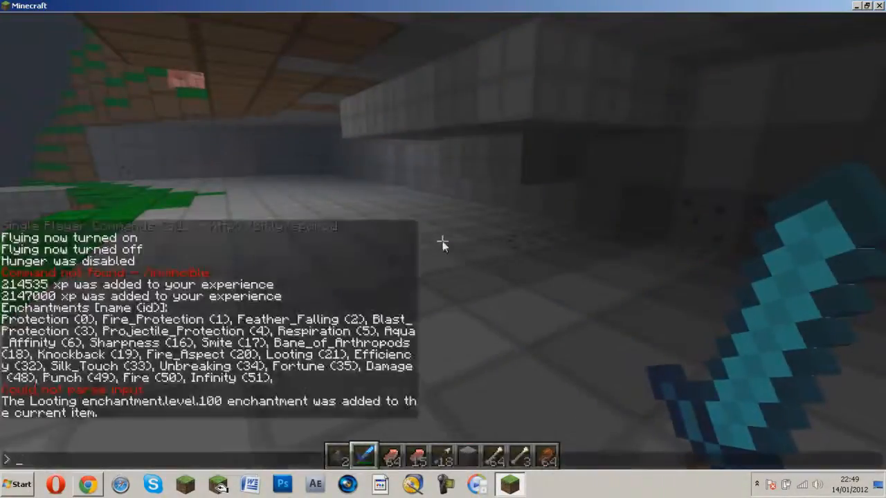
- Enchant the diamond sword with level 100 Knockback, Unbreaking and Fire Aspect via /enchant add
text(/enchant)
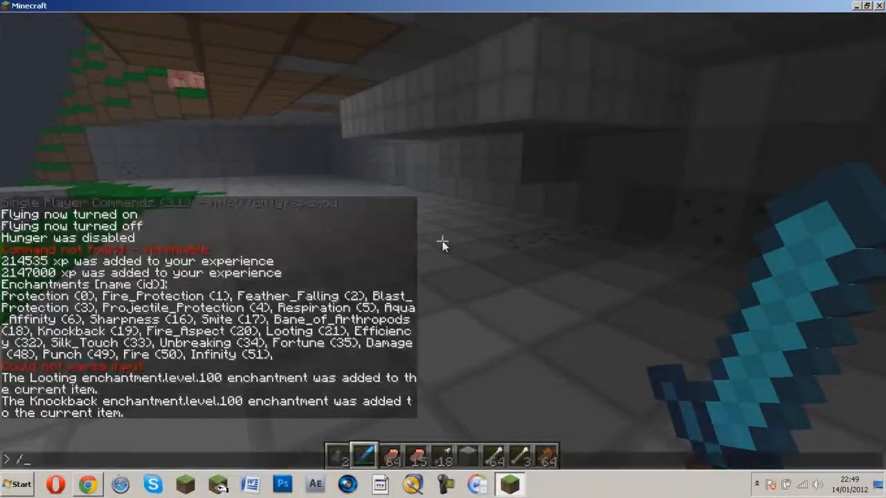
text(enchant add)
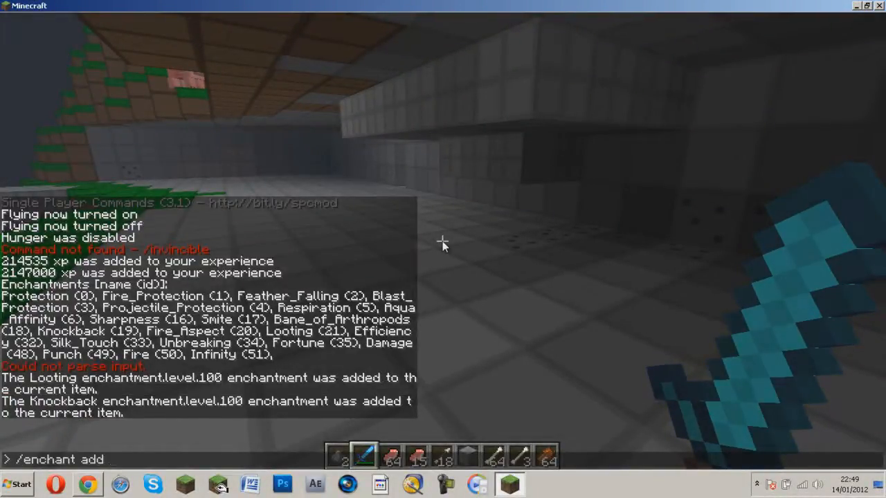
text(3)
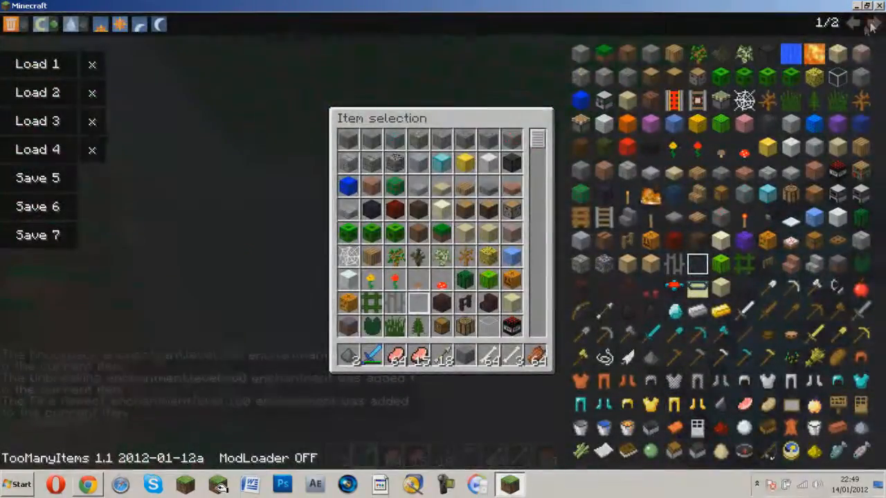
- Show the second page of TooManyItems with the spawn eggs and potions
click(874, 22)
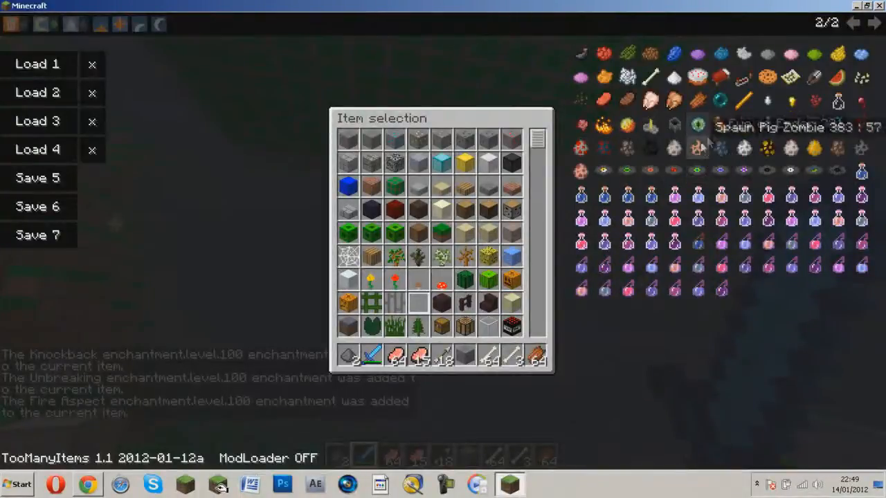
mouse_move(698, 125)
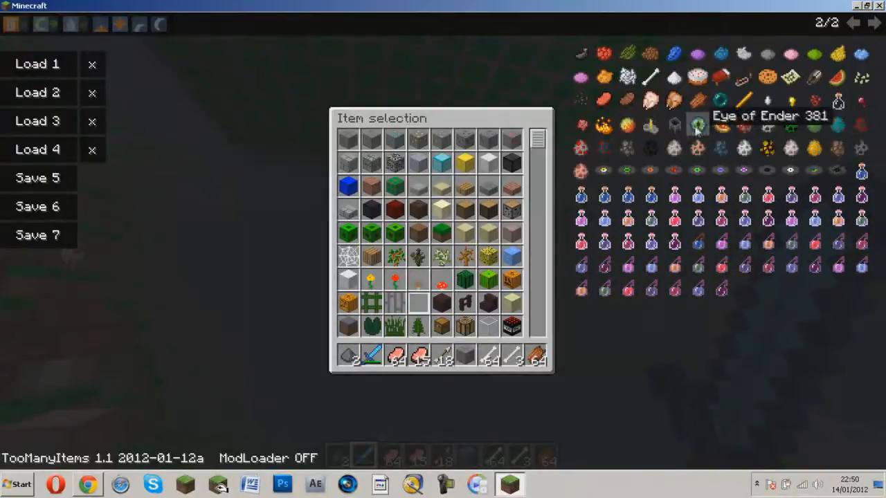
mouse_move(770, 123)
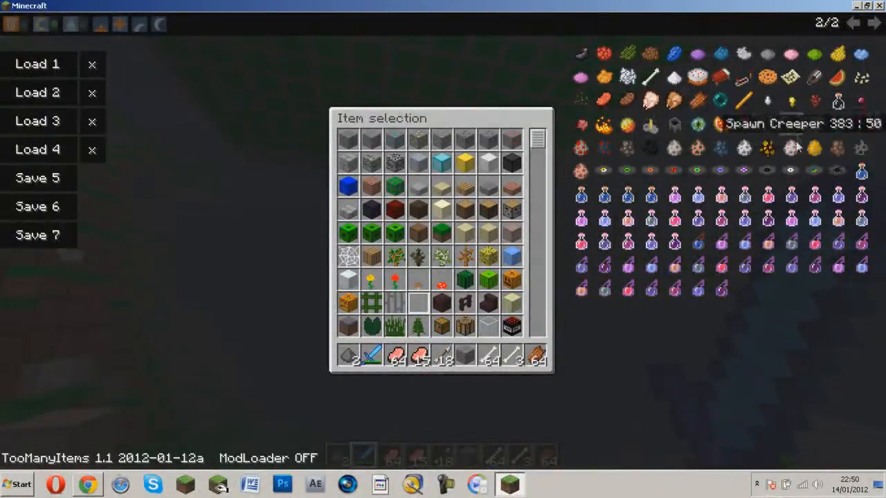
mouse_move(604, 265)
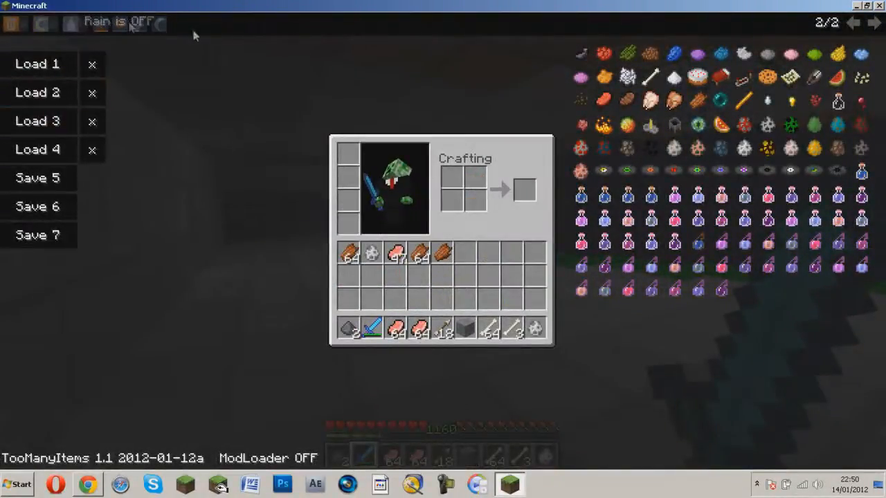
mouse_move(11, 23)
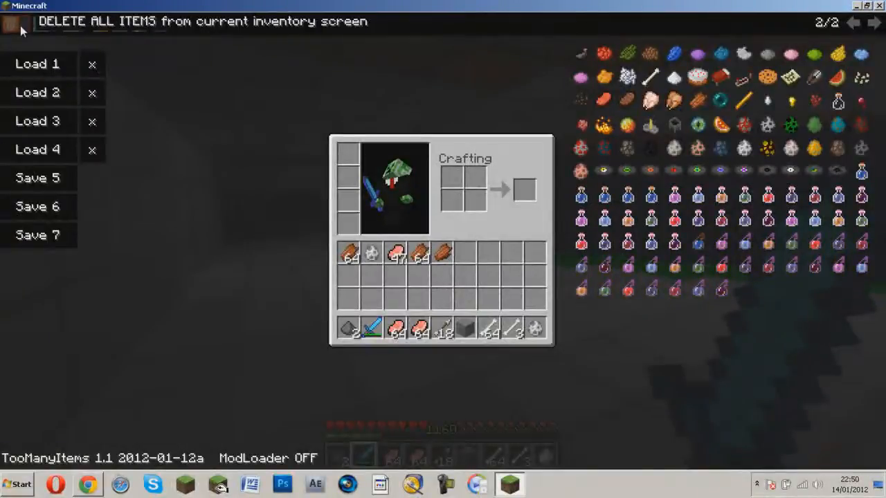
- Delete every inventory item, then restore saved loadout 2 of diamond armour, tools, bow and sword
click(37, 92)
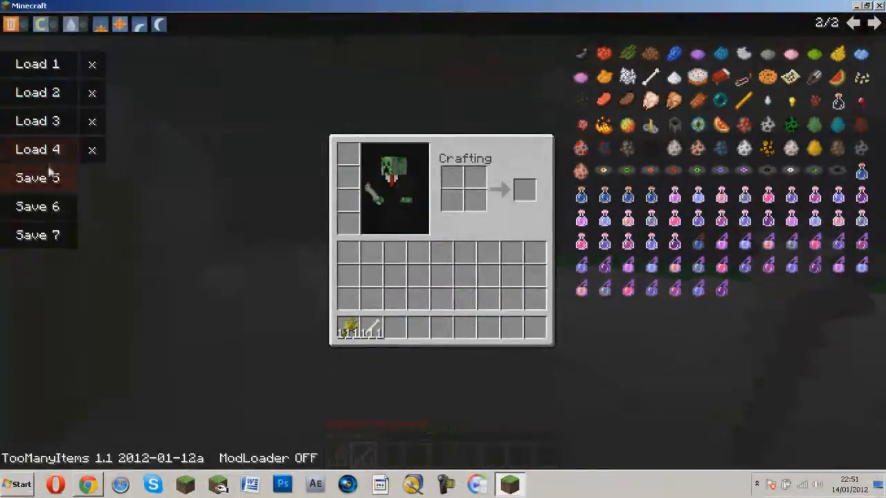
click(38, 91)
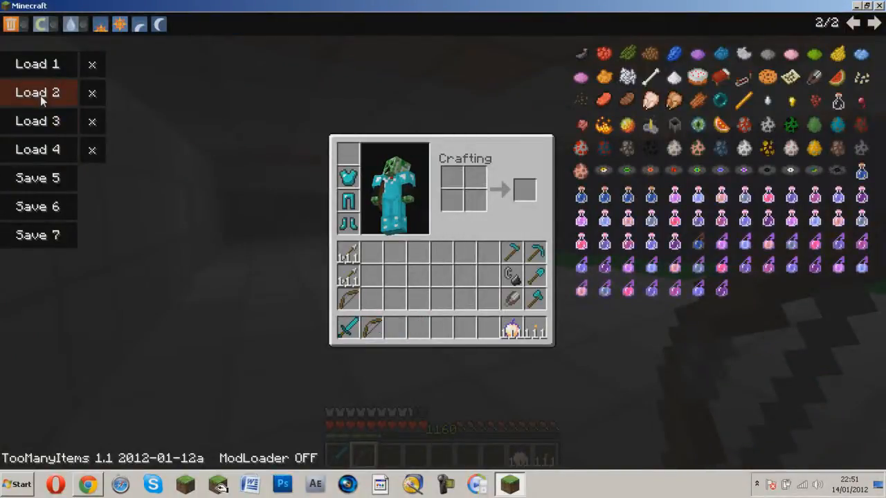